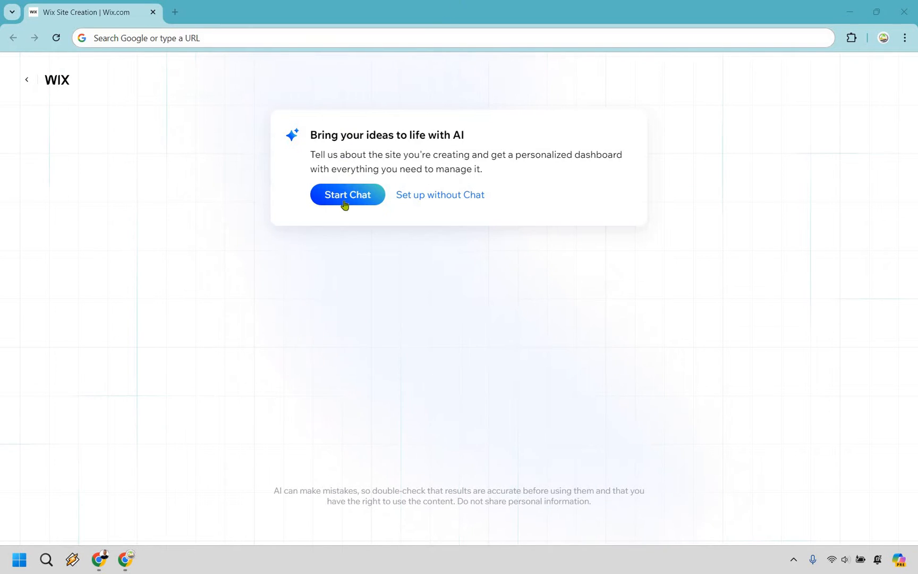
Begin the AI chat, describe a YouTube software-review showcase, and submit 'Marketing Island' as the name.
click(347, 195)
text(I have a website that showcases my YouTube software reviews.)
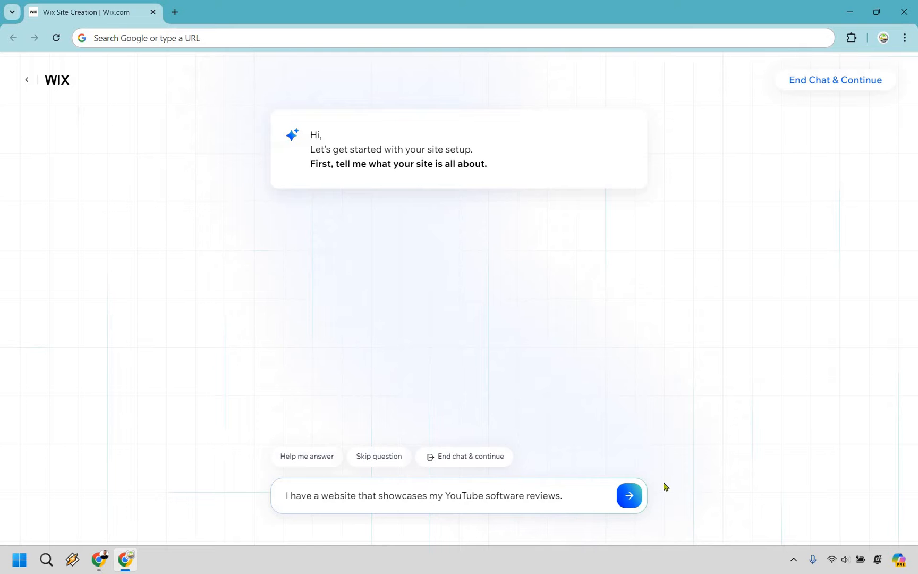
click(628, 495)
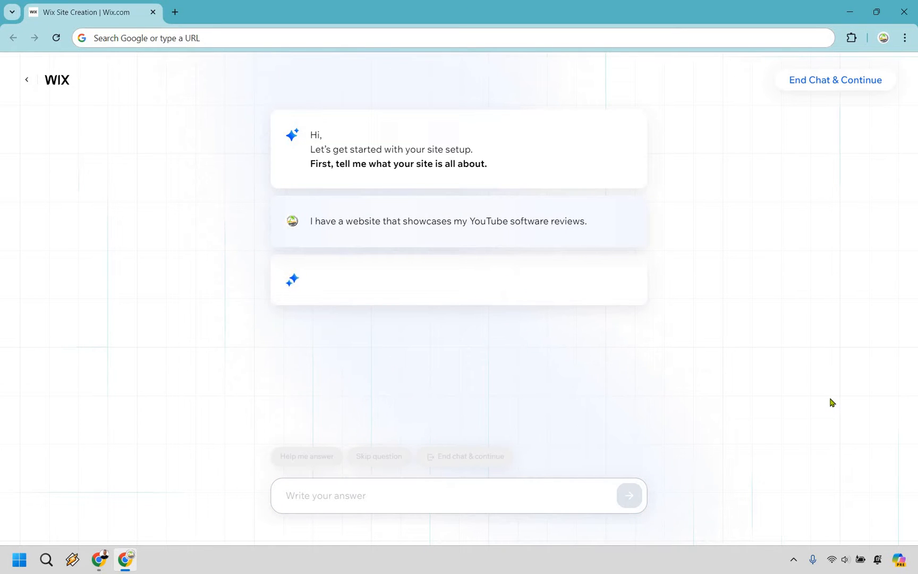
text(Marketing Island)
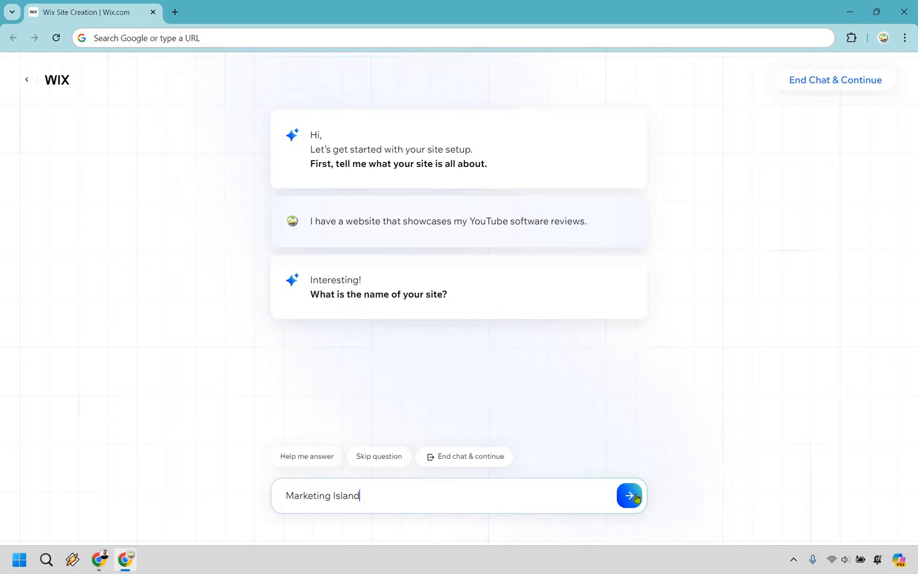
click(629, 495)
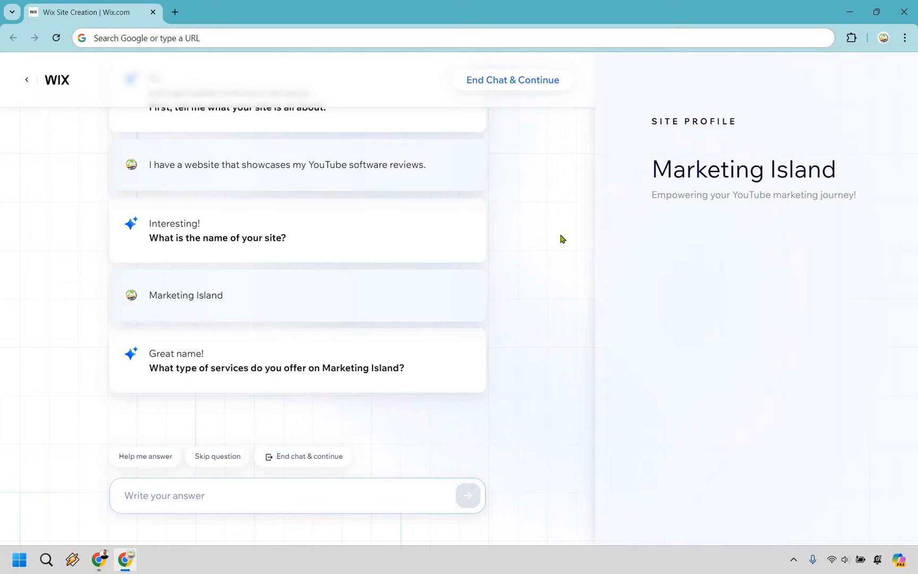
mouse_move(201, 425)
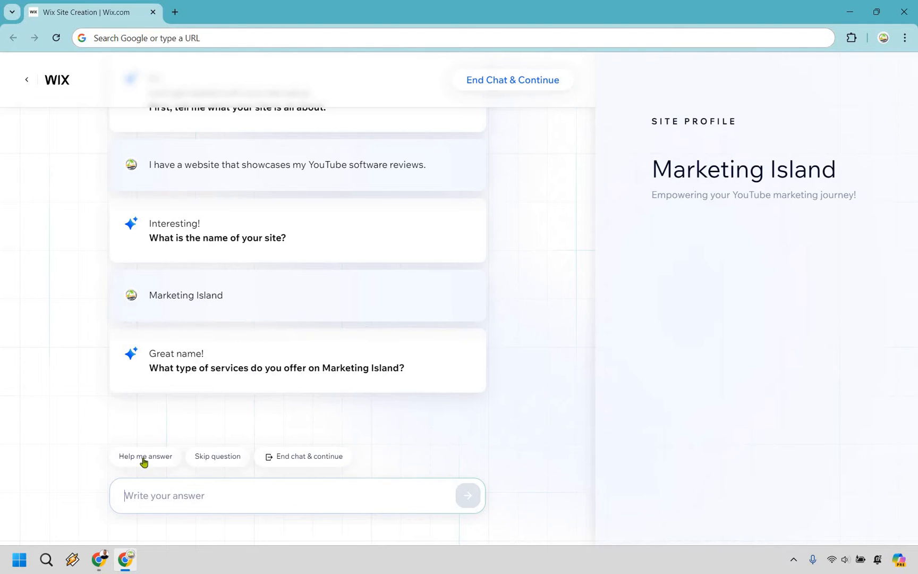
After viewing AI suggestions, answer that services are software reviews for marketing tools on YouTube.
click(144, 456)
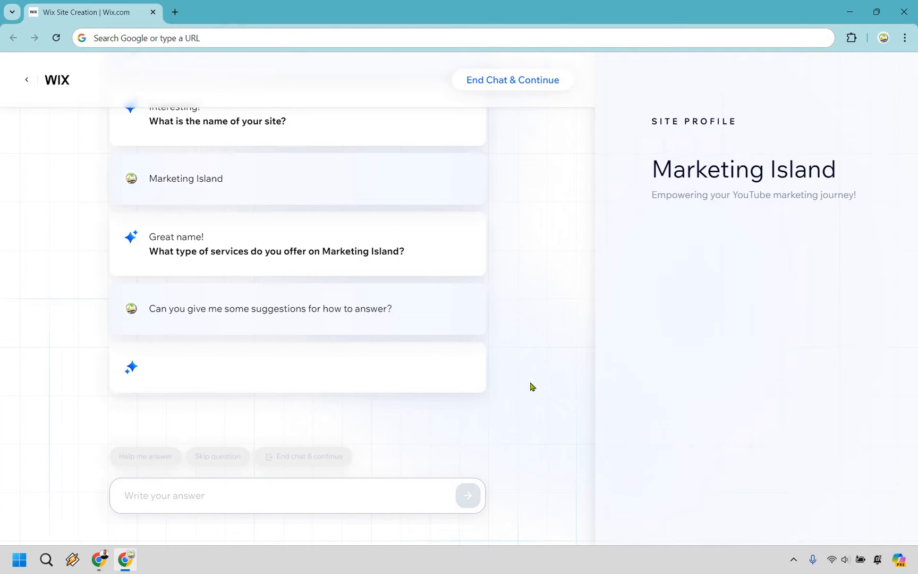
mouse_move(532, 375)
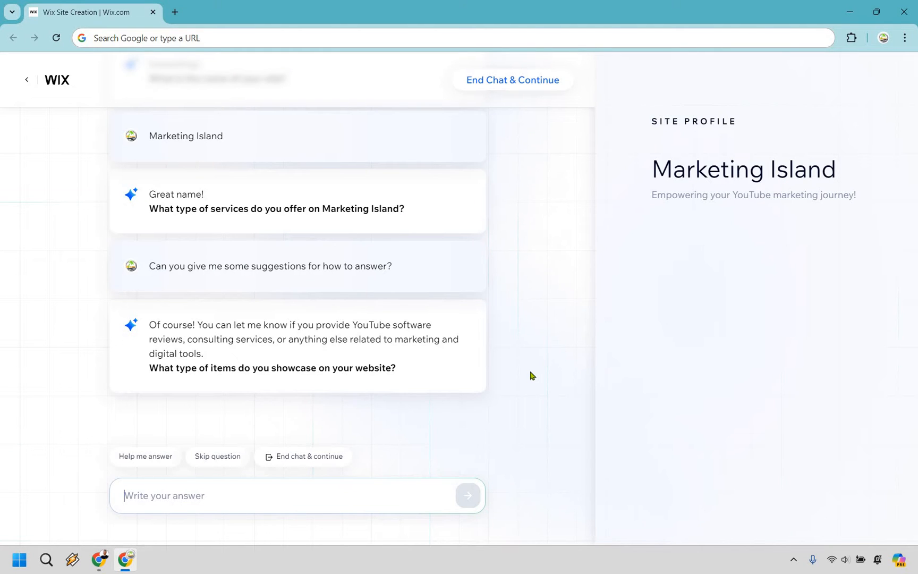
mouse_move(351, 322)
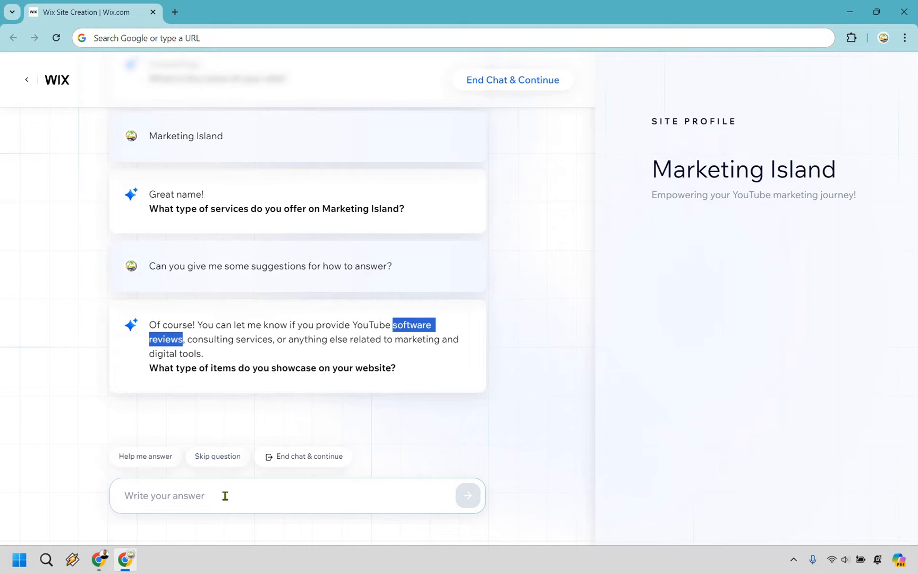
text(software reviews for)
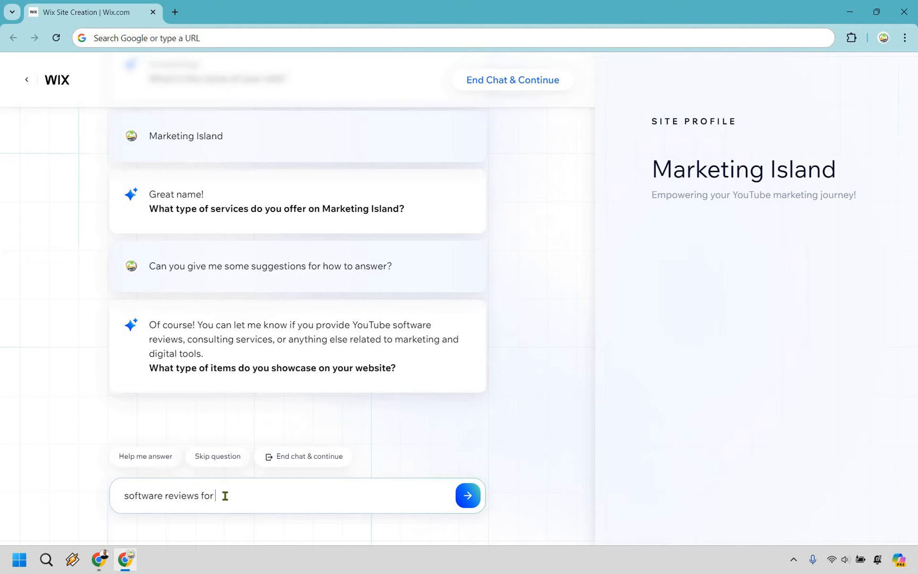
text(marketing tools on youtube)
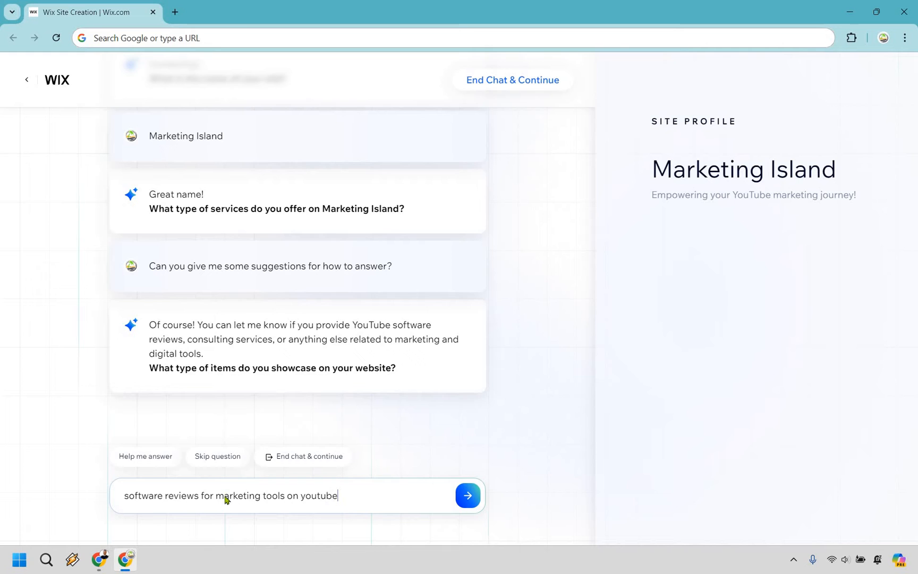
click(466, 495)
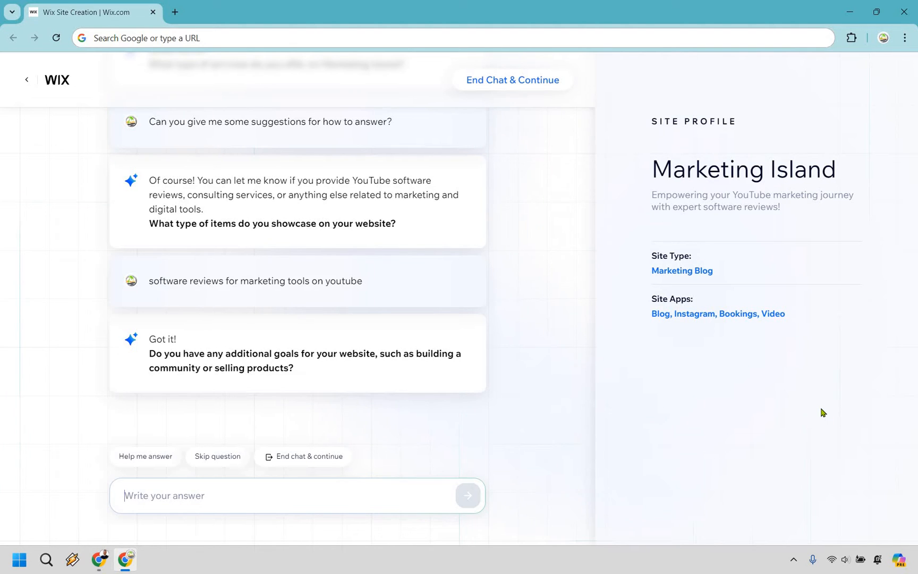
mouse_move(579, 367)
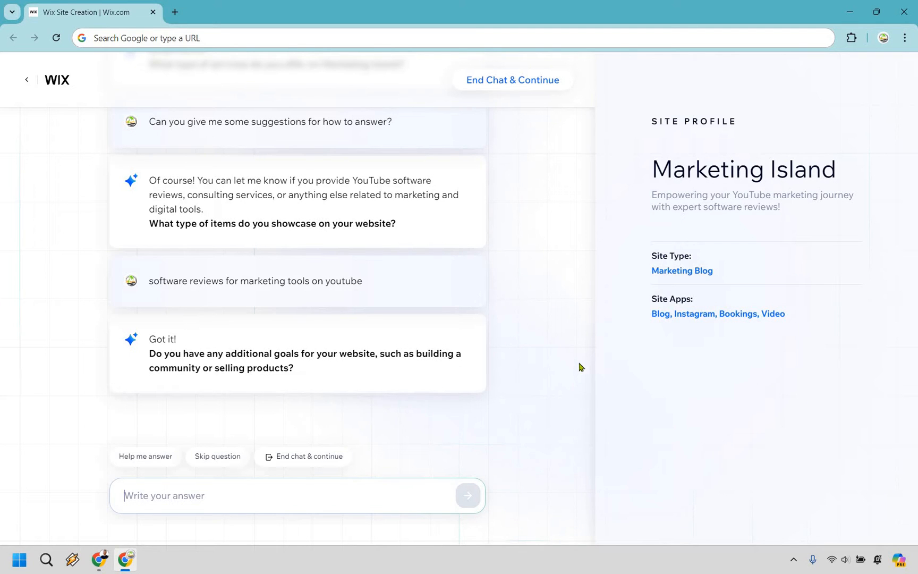
mouse_move(338, 376)
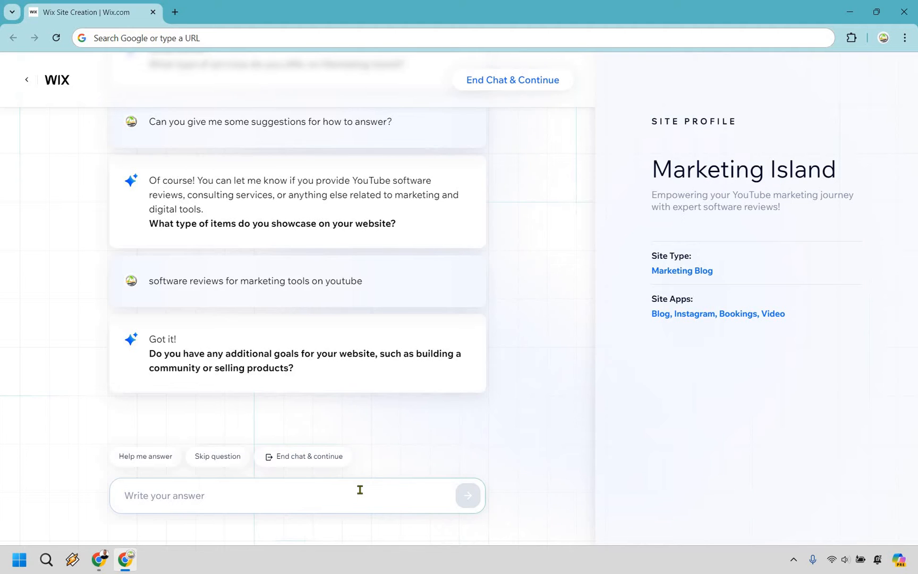
Add 'Selling products' as a goal and describe digital info products on building an online business.
text(Selling products)
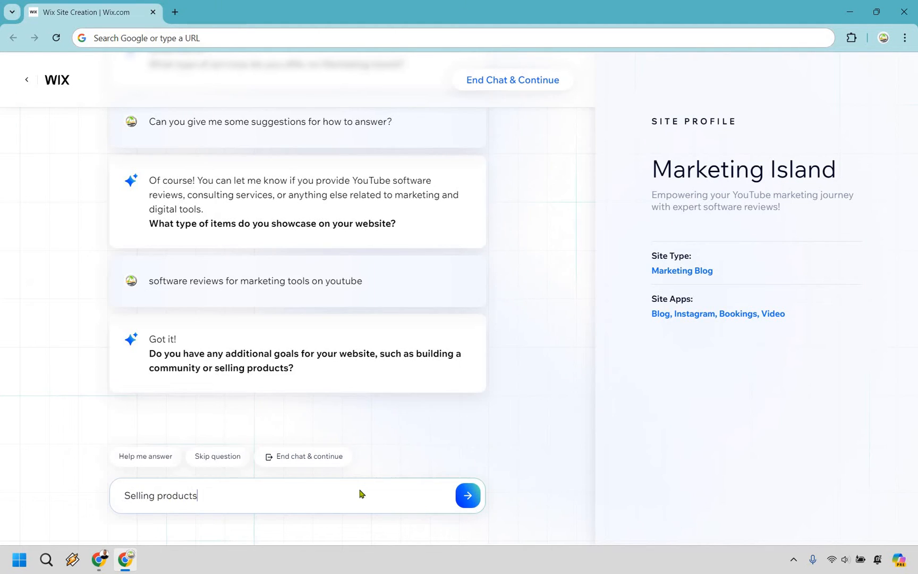
click(467, 494)
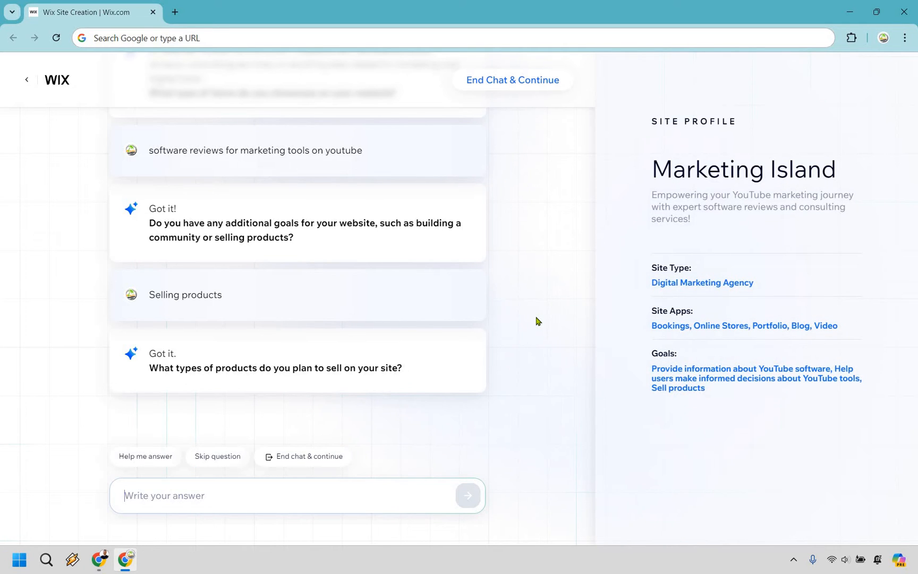
text(Digital info products about building an onli)
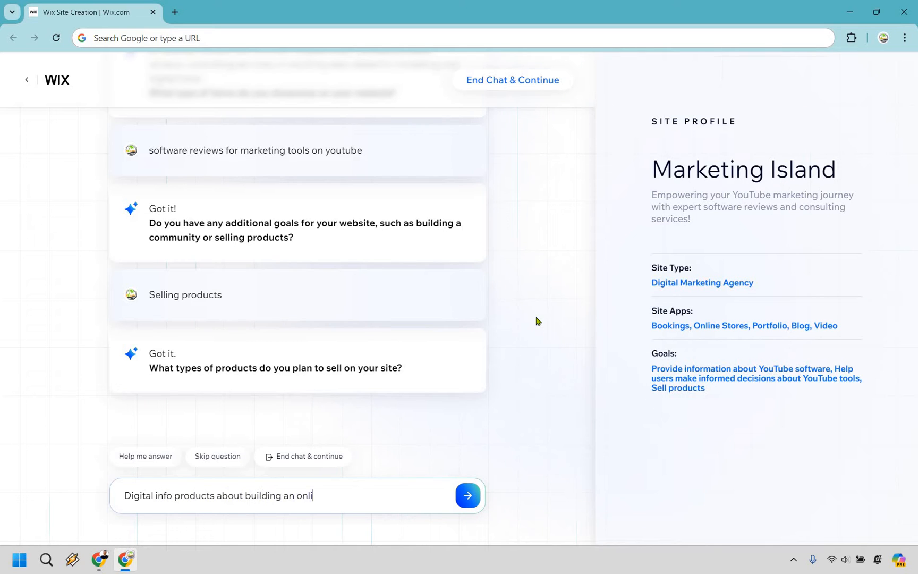
click(466, 495)
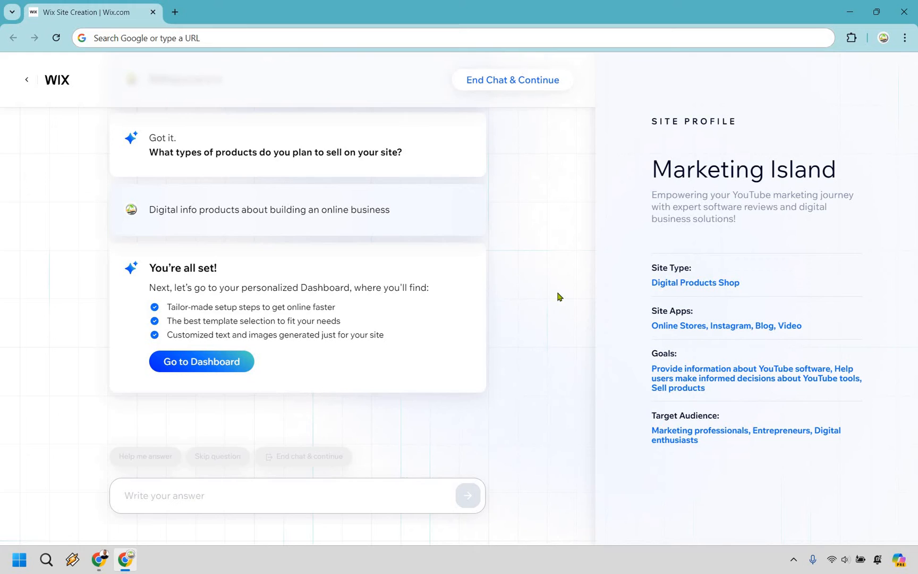
mouse_move(369, 302)
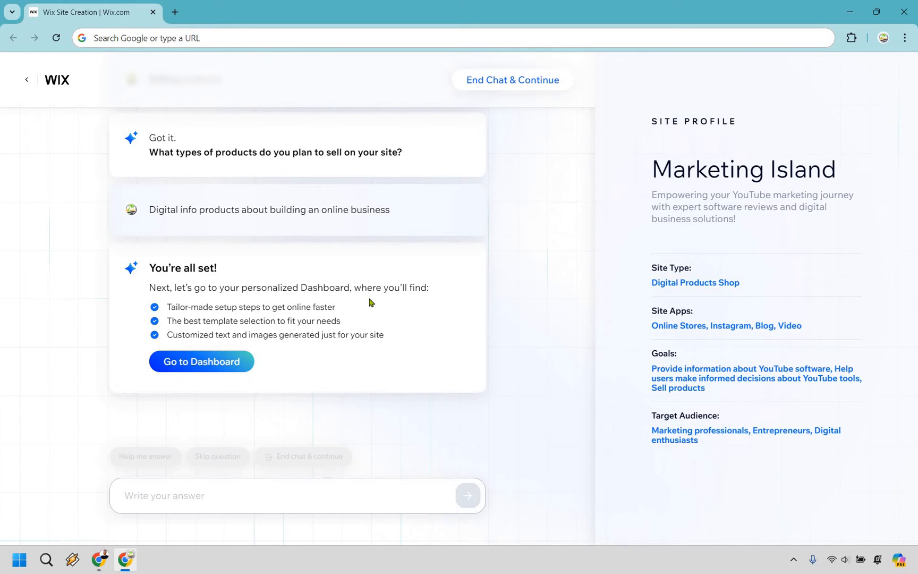
mouse_move(355, 311)
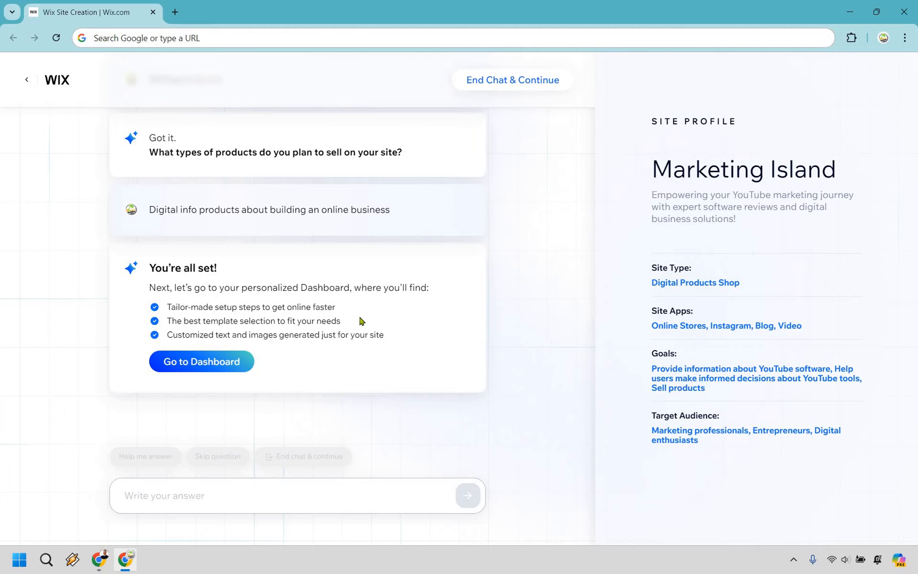
mouse_move(361, 314)
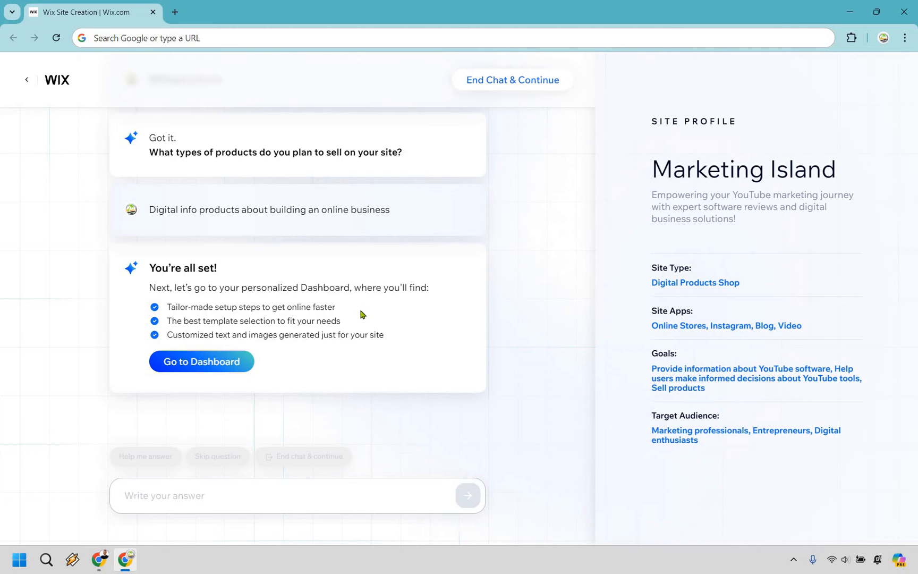
mouse_move(347, 319)
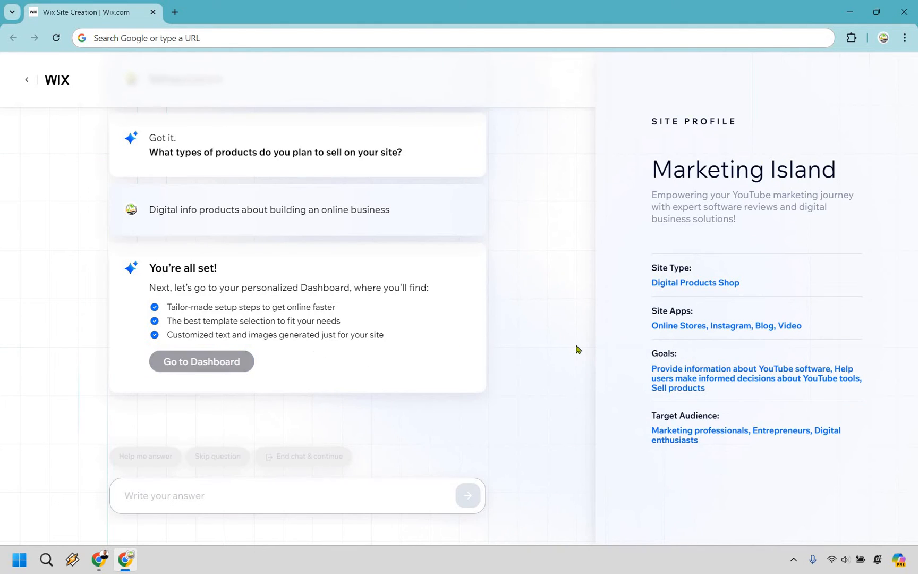
Continue to the personalized Wix dashboard.
click(201, 361)
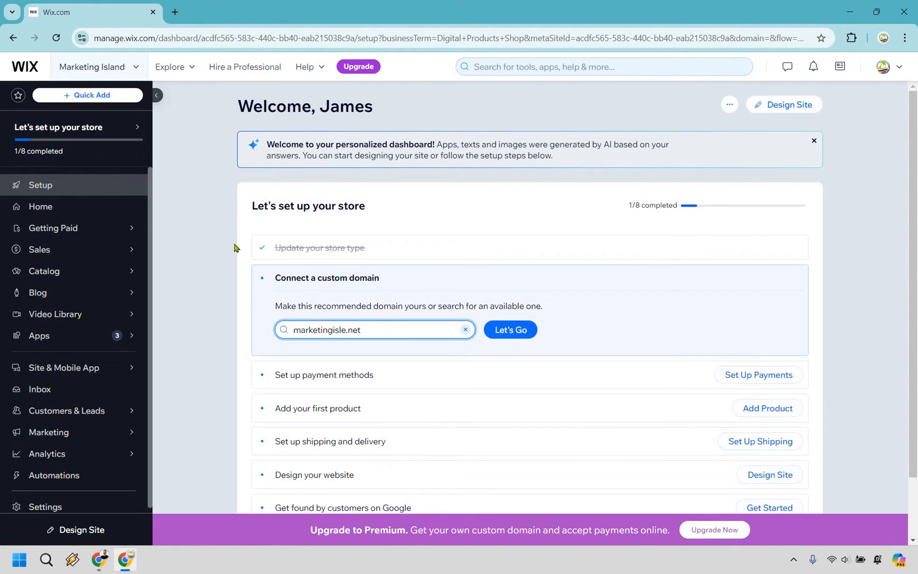
mouse_move(849, 151)
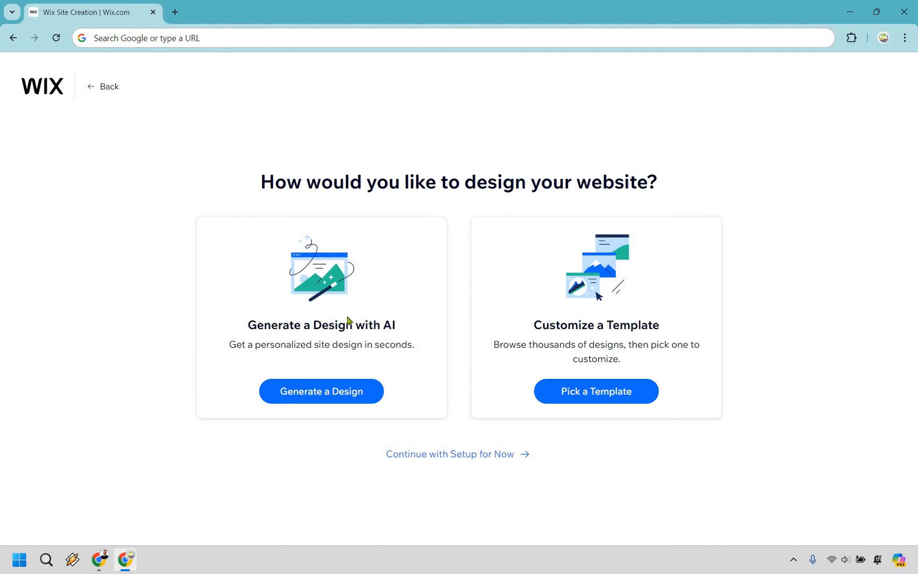
mouse_move(281, 339)
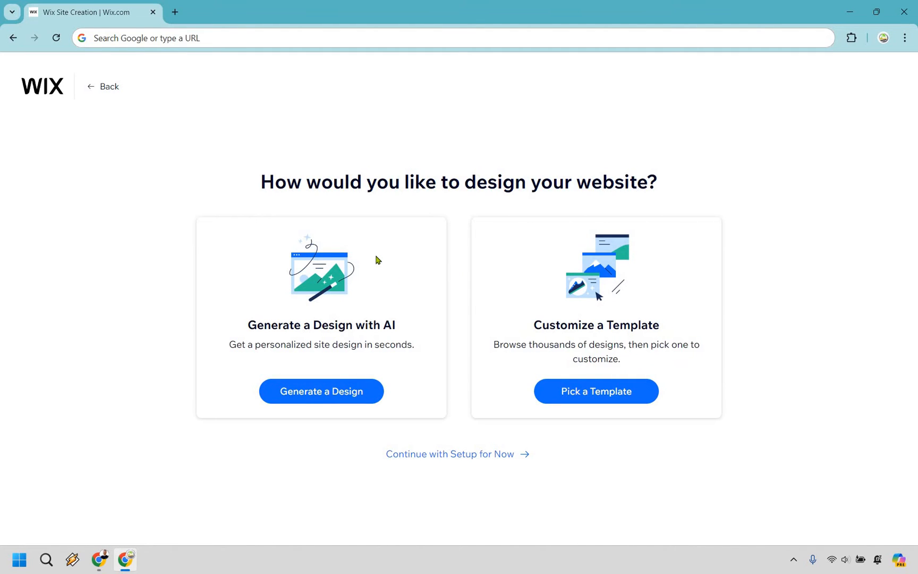
mouse_move(605, 253)
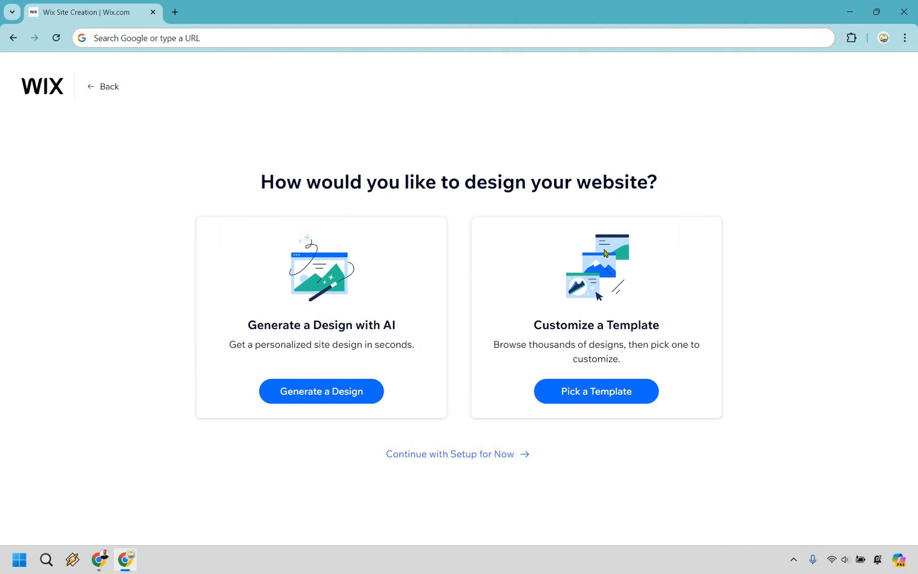
mouse_move(320, 390)
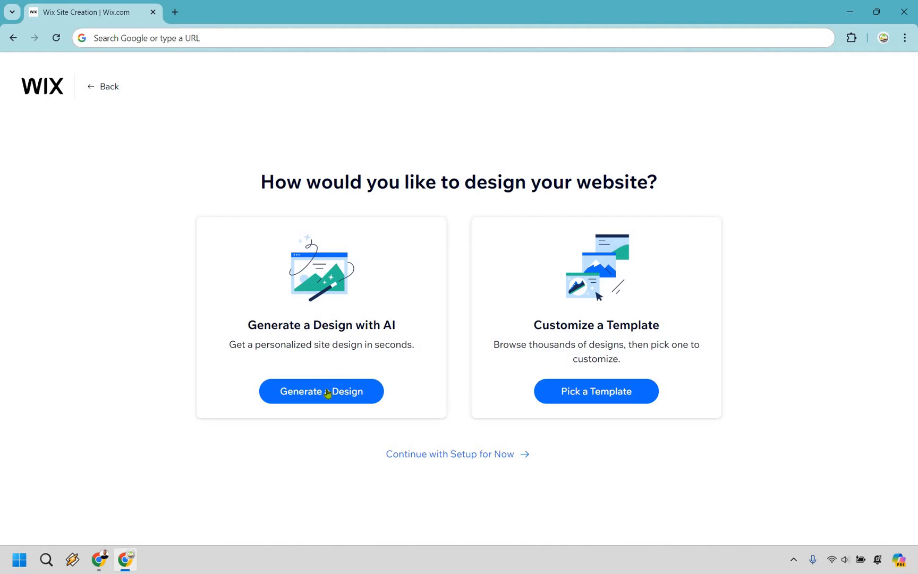
Generate an AI design for Marketing Island and scroll through the draft homepage.
click(321, 391)
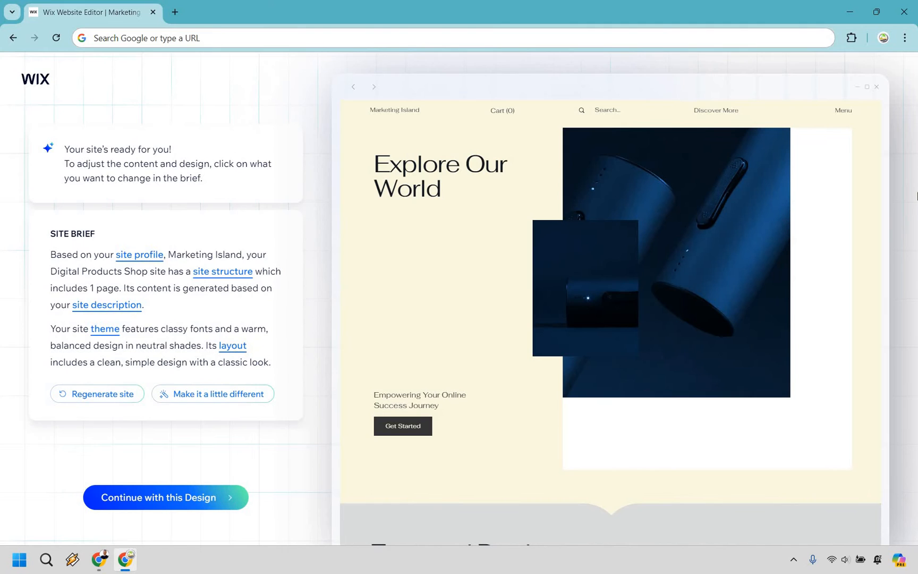
mouse_move(481, 223)
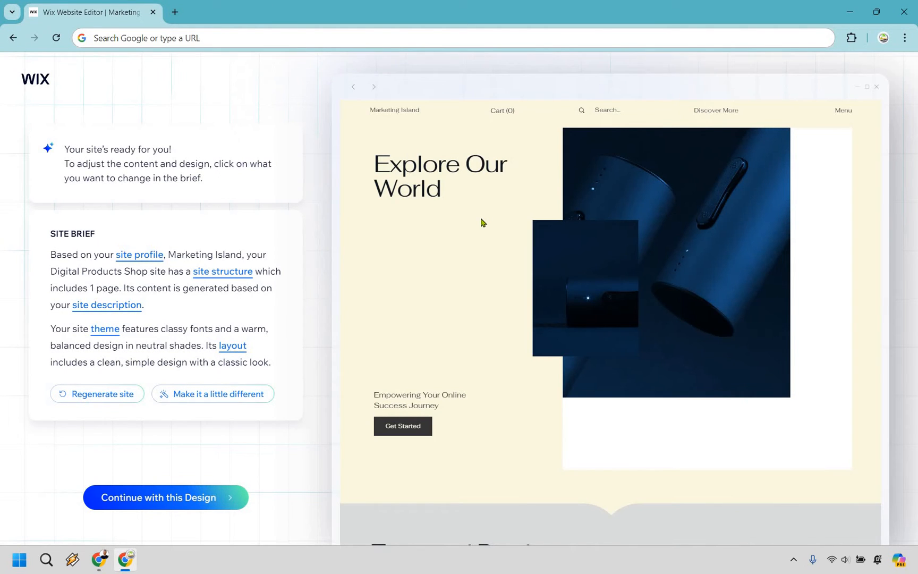
mouse_move(503, 119)
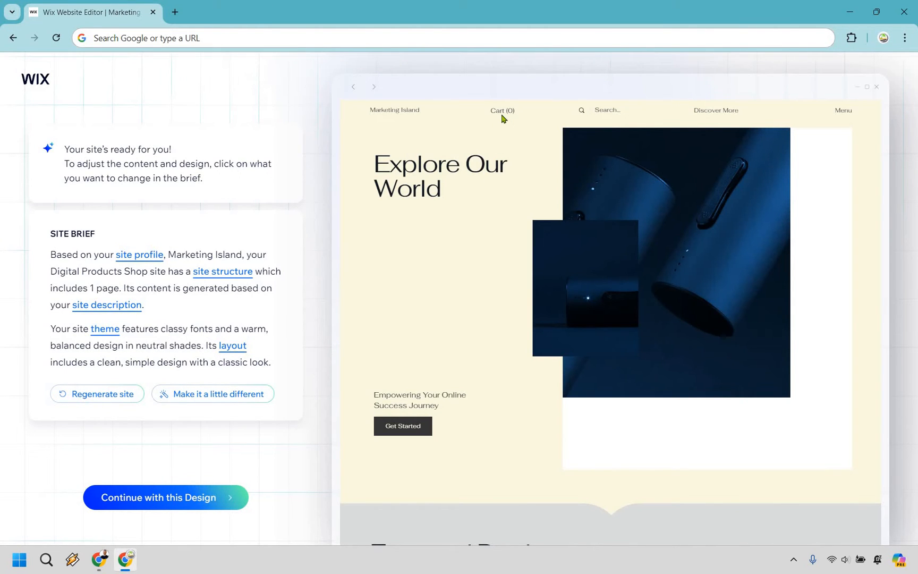
scroll(down, 3)
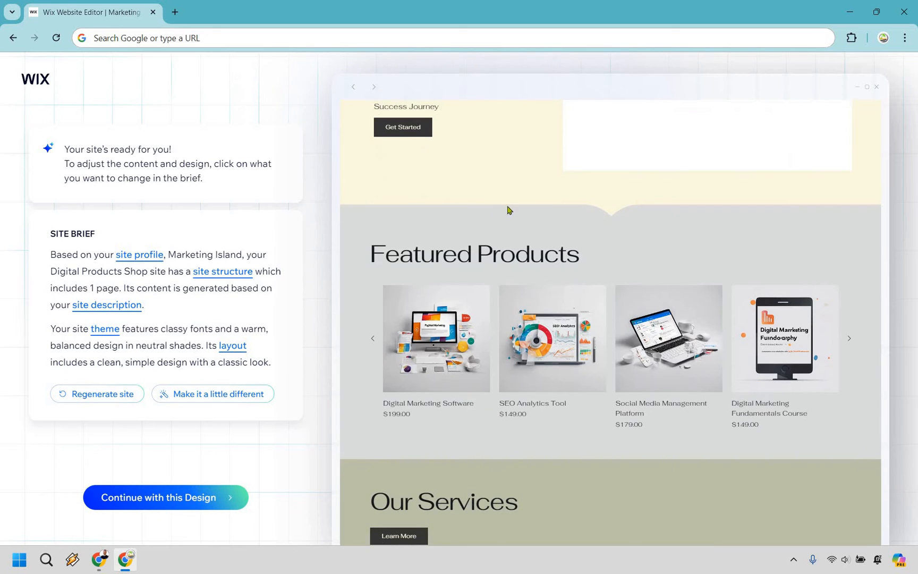
scroll(down, 3)
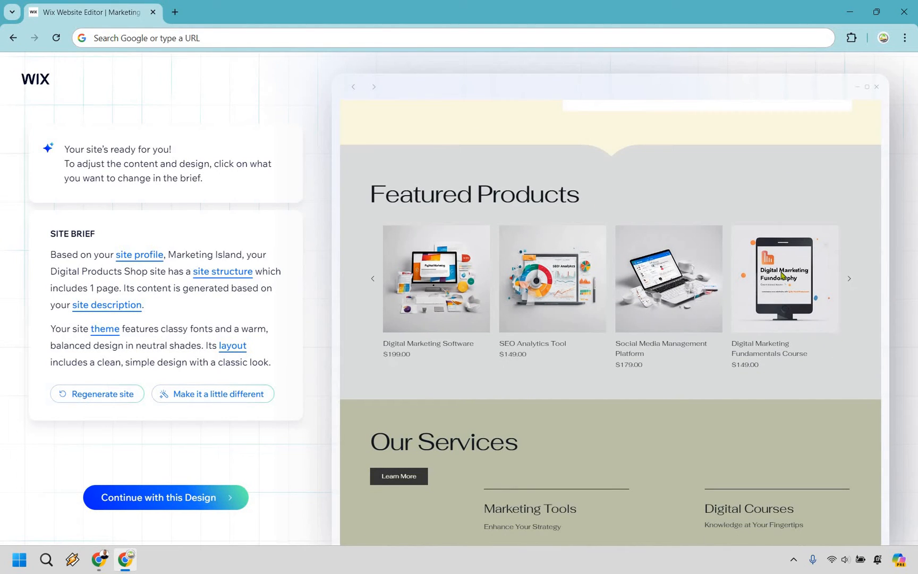
scroll(down, 3)
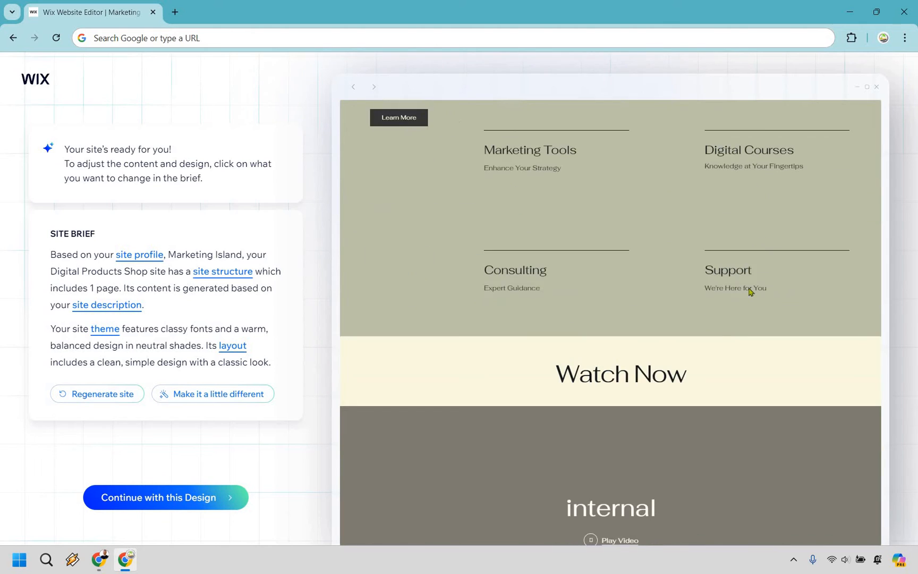
scroll(down, 3)
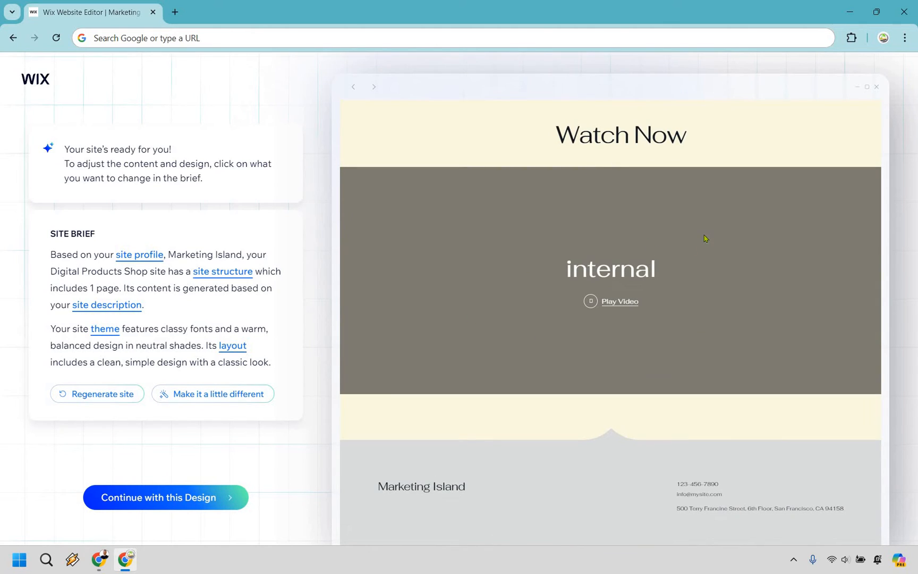
scroll(down, 3)
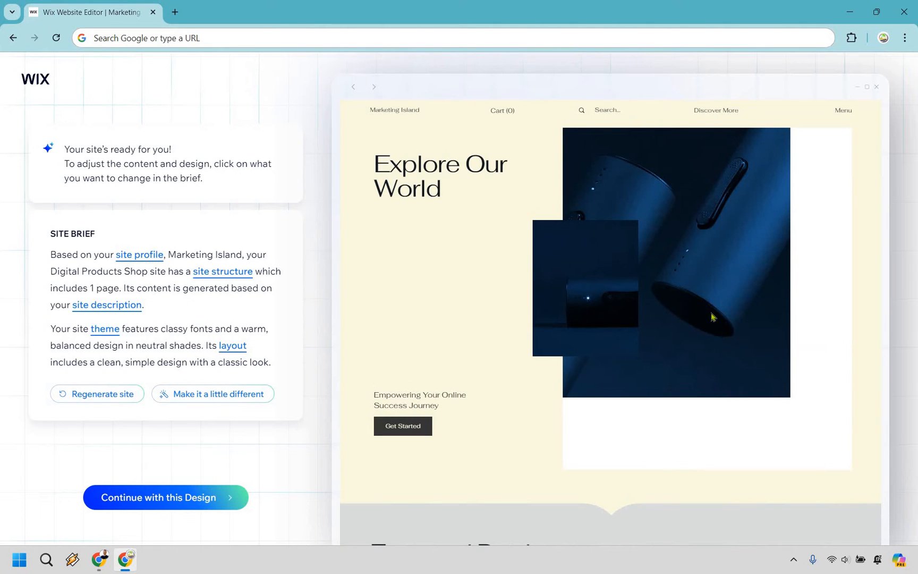
mouse_move(231, 393)
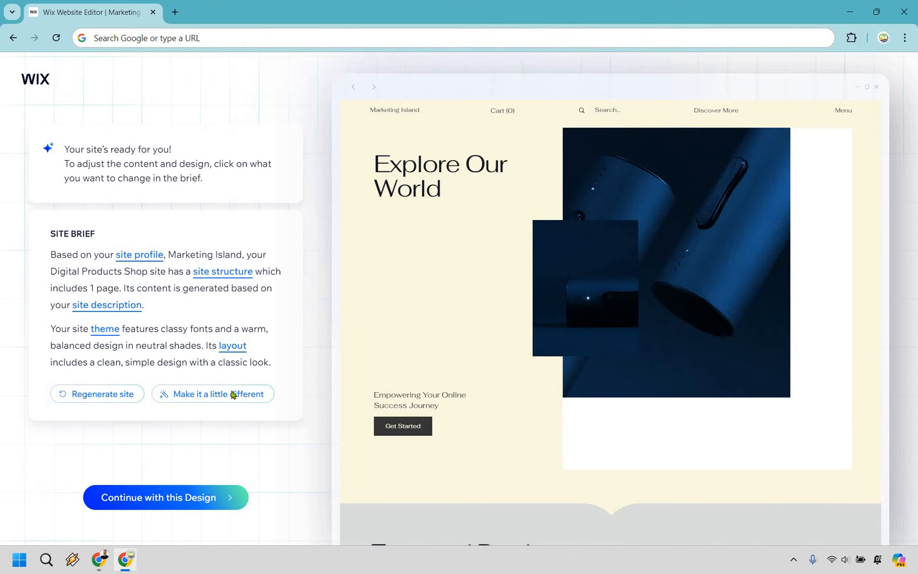
Request a slightly different design and look over the resulting Version 2 homepage.
click(213, 394)
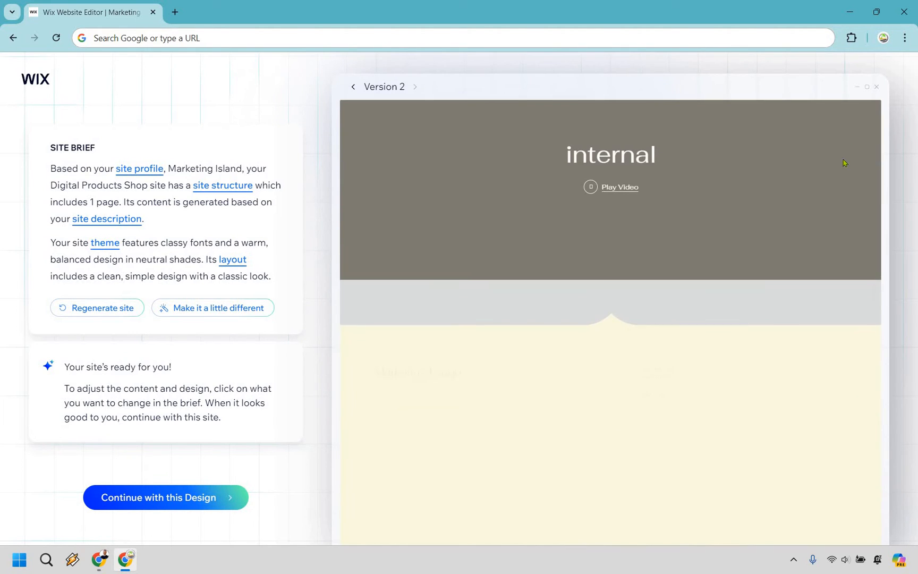
scroll(down, 3)
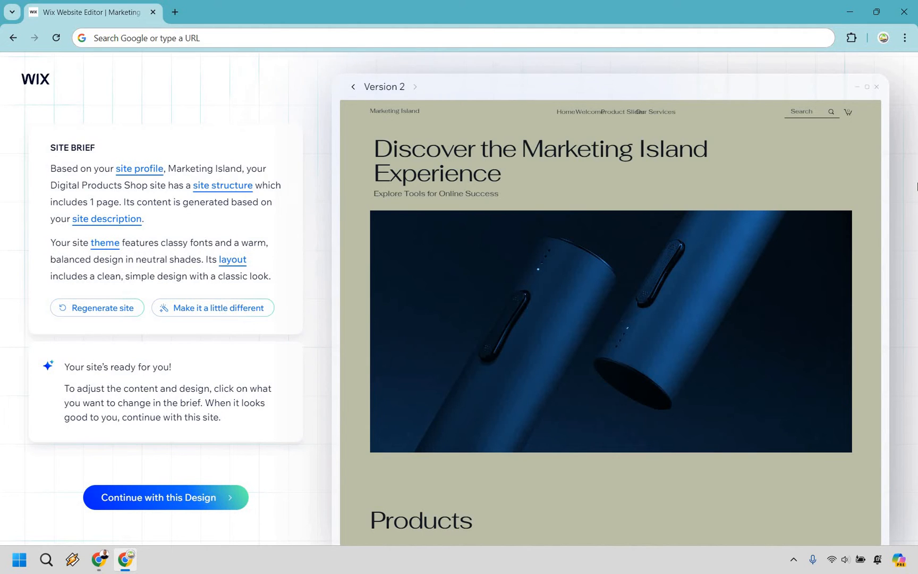
mouse_move(707, 164)
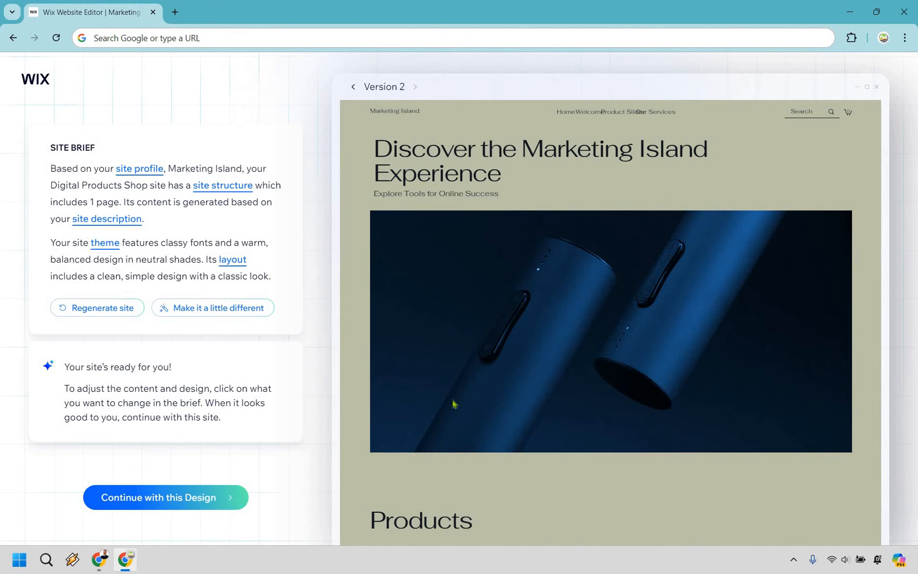
Keep Version 2 and scroll its live preview down to the newsletter footer.
click(165, 497)
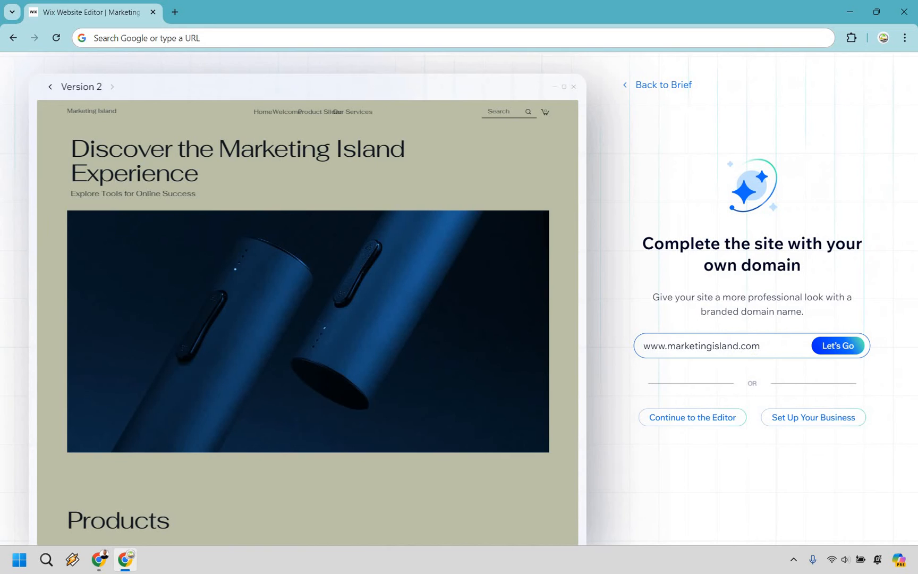
mouse_move(796, 246)
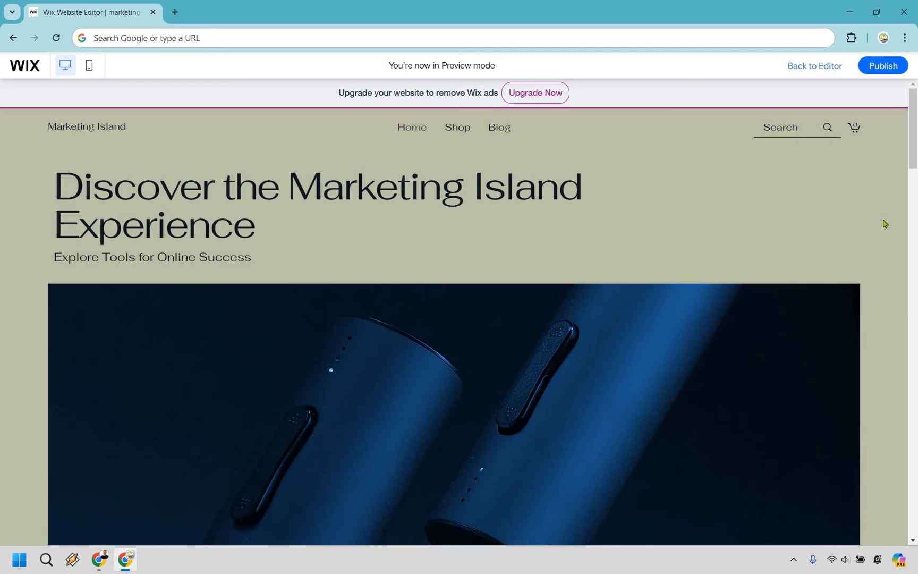
mouse_move(913, 143)
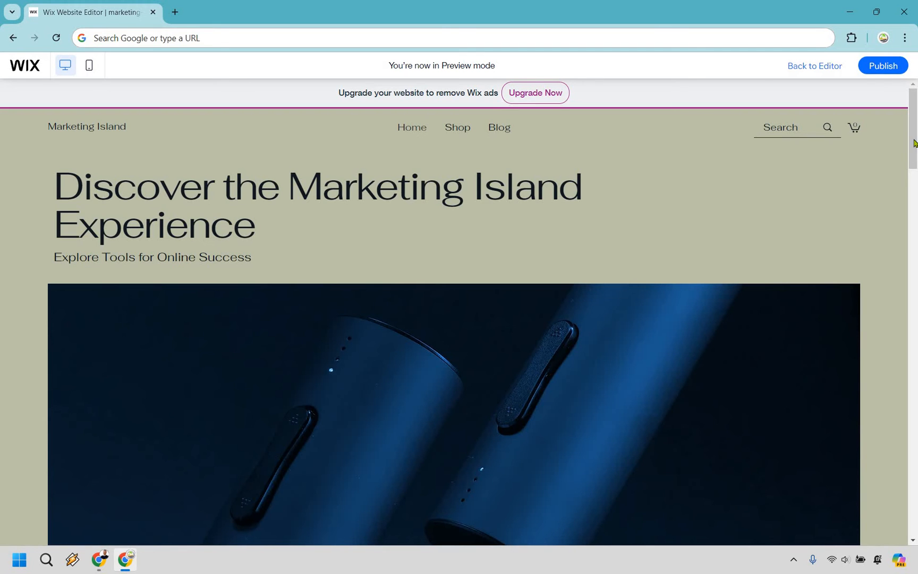
scroll(down, 3)
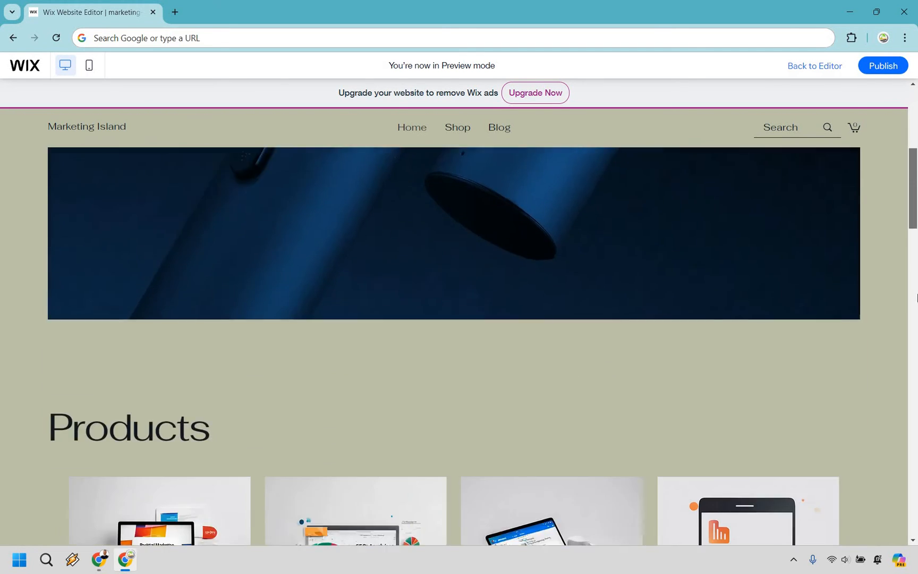
scroll(down, 3)
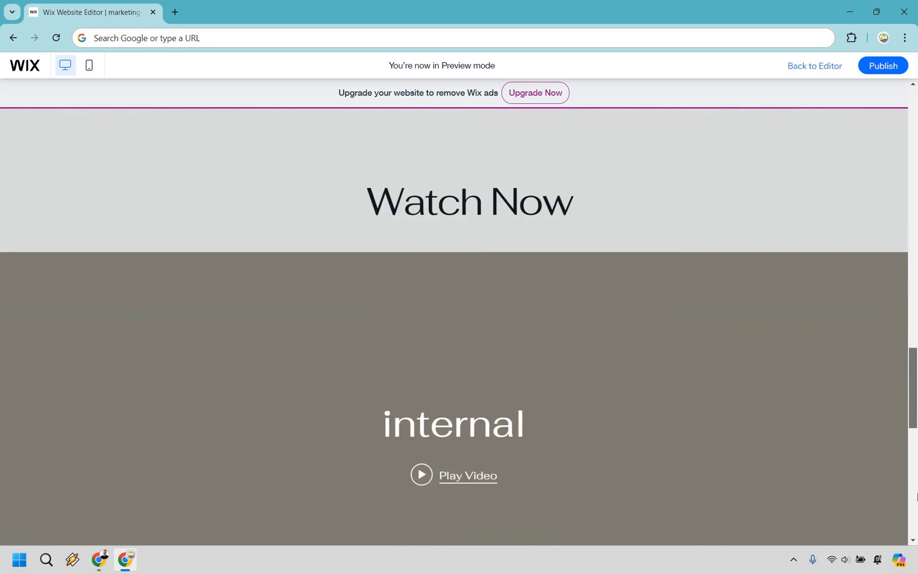
scroll(down, 3)
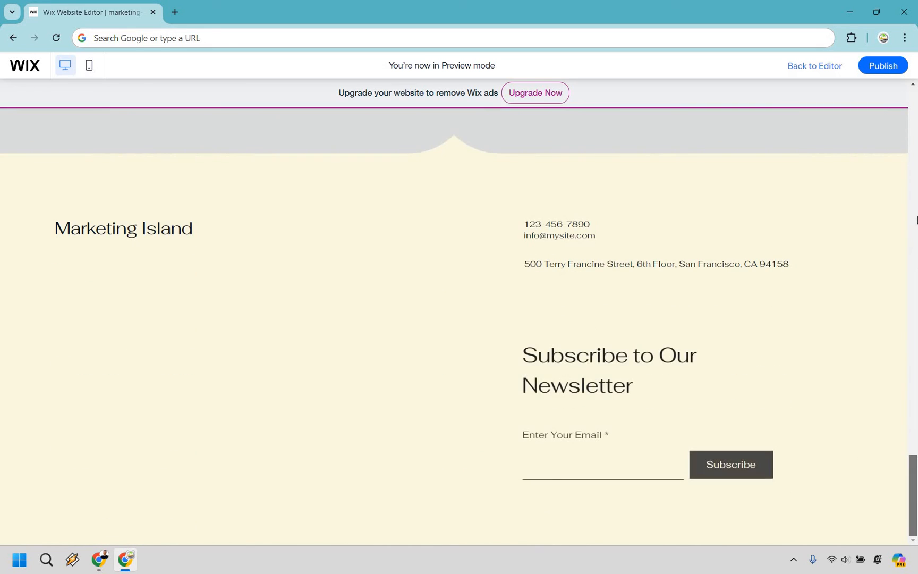
scroll(up, 3)
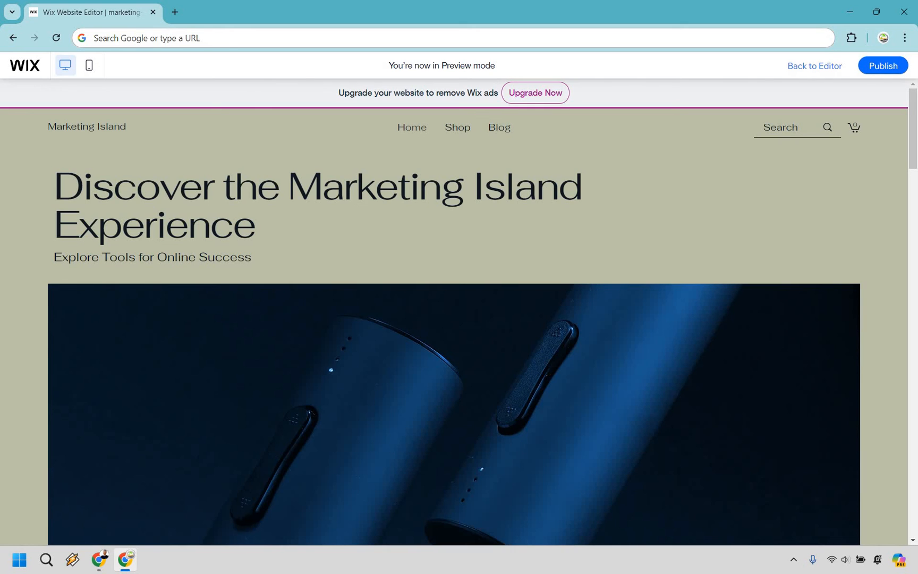
mouse_move(889, 204)
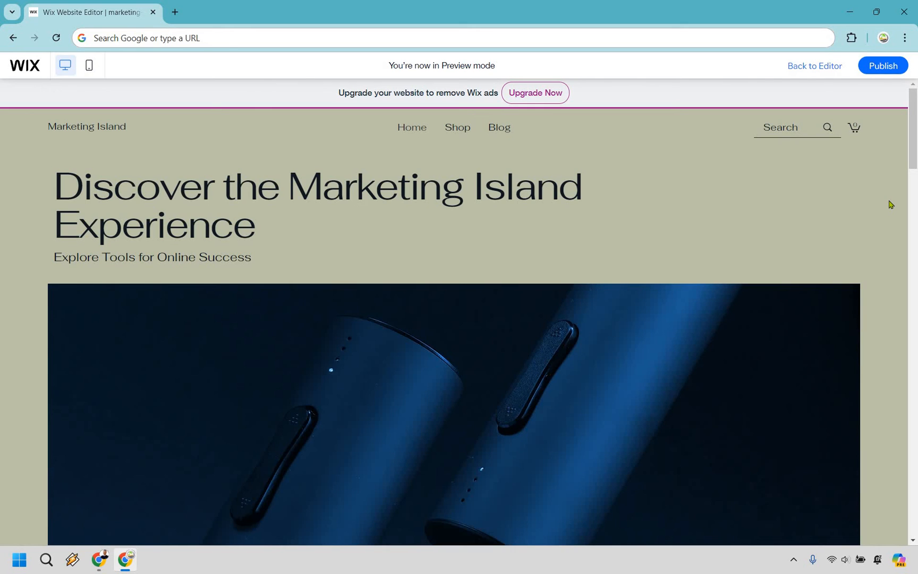